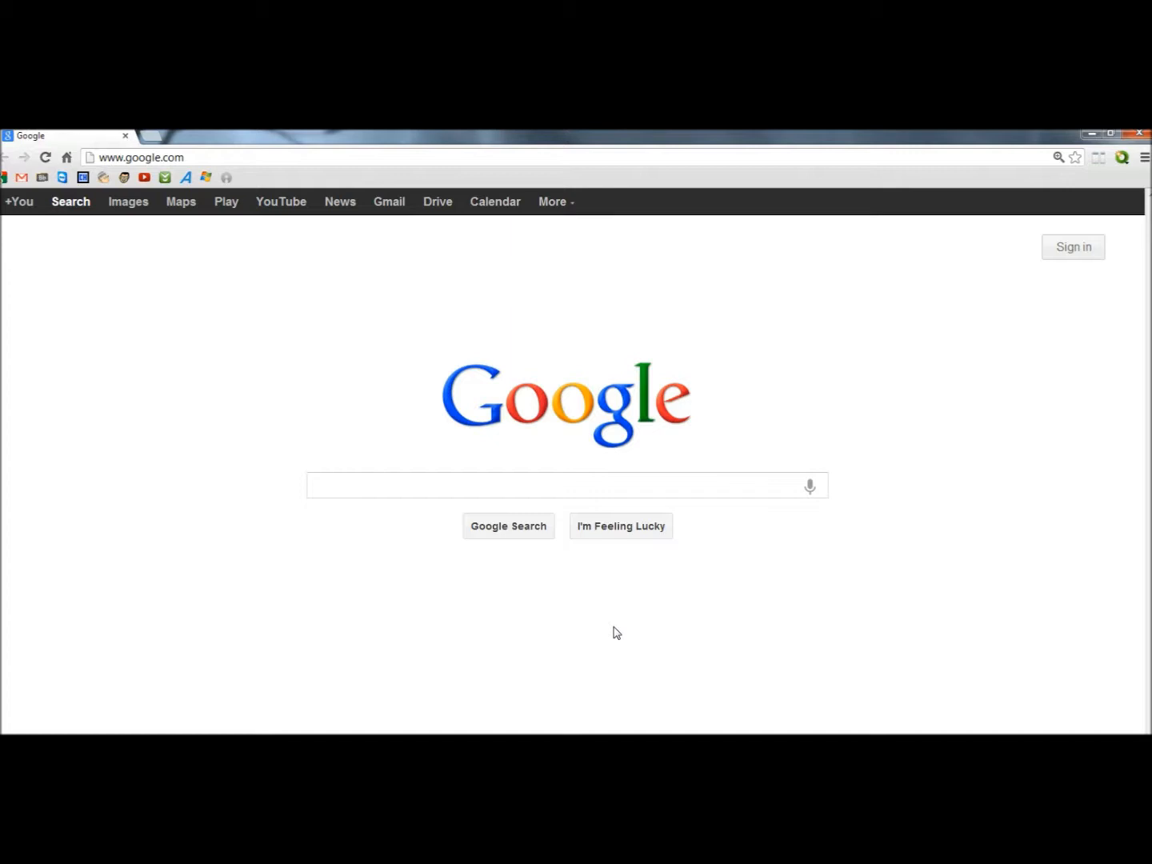
# - Run a Google search for 'Torrents'
pyautogui.click(560, 485)
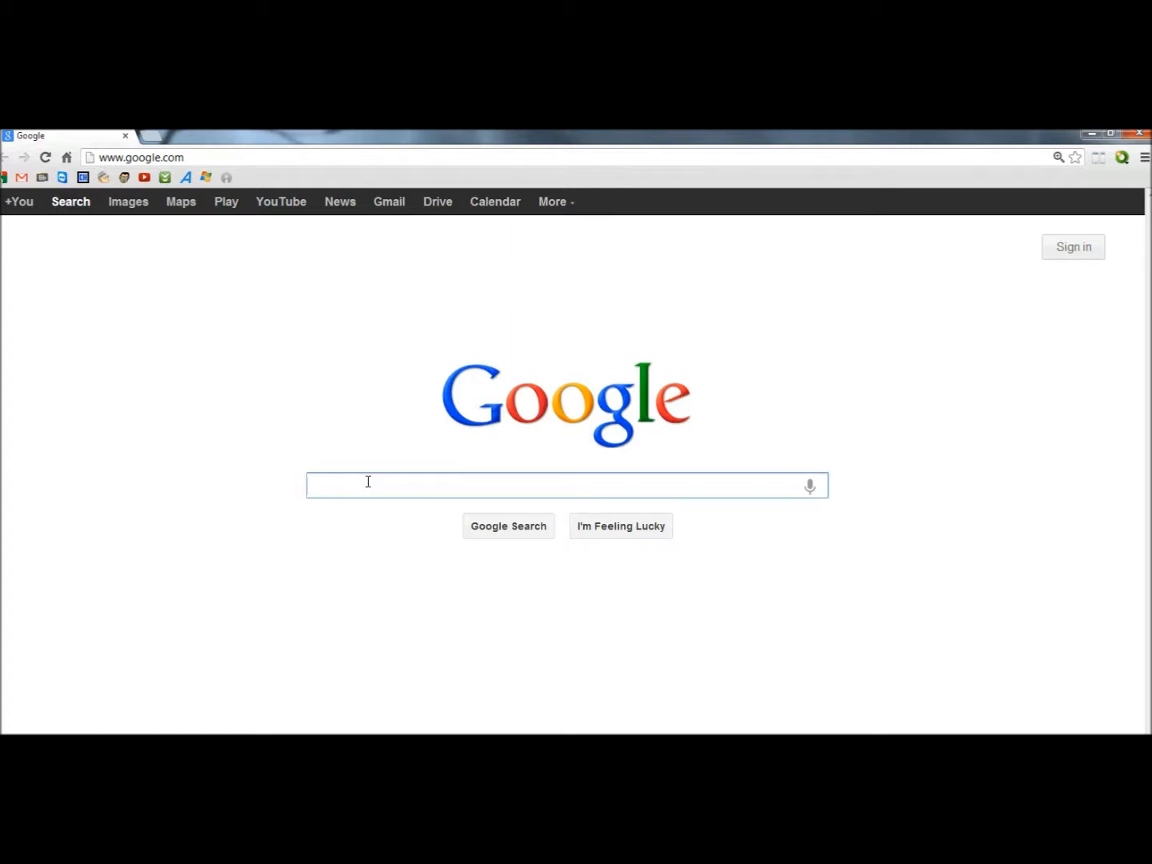
pyautogui.write('Torrents')
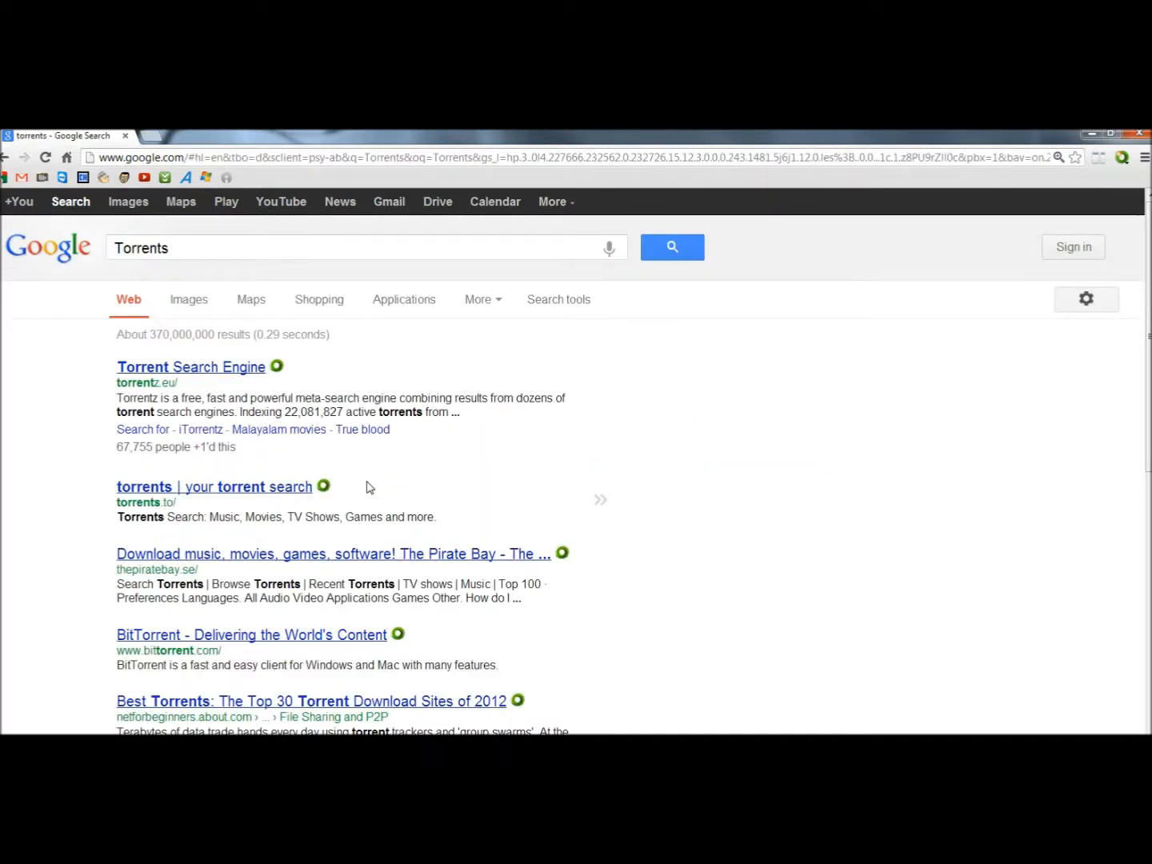
# - Scroll the Torrents results to page 60, where WOT rings rate each link
pyautogui.scroll(-3)
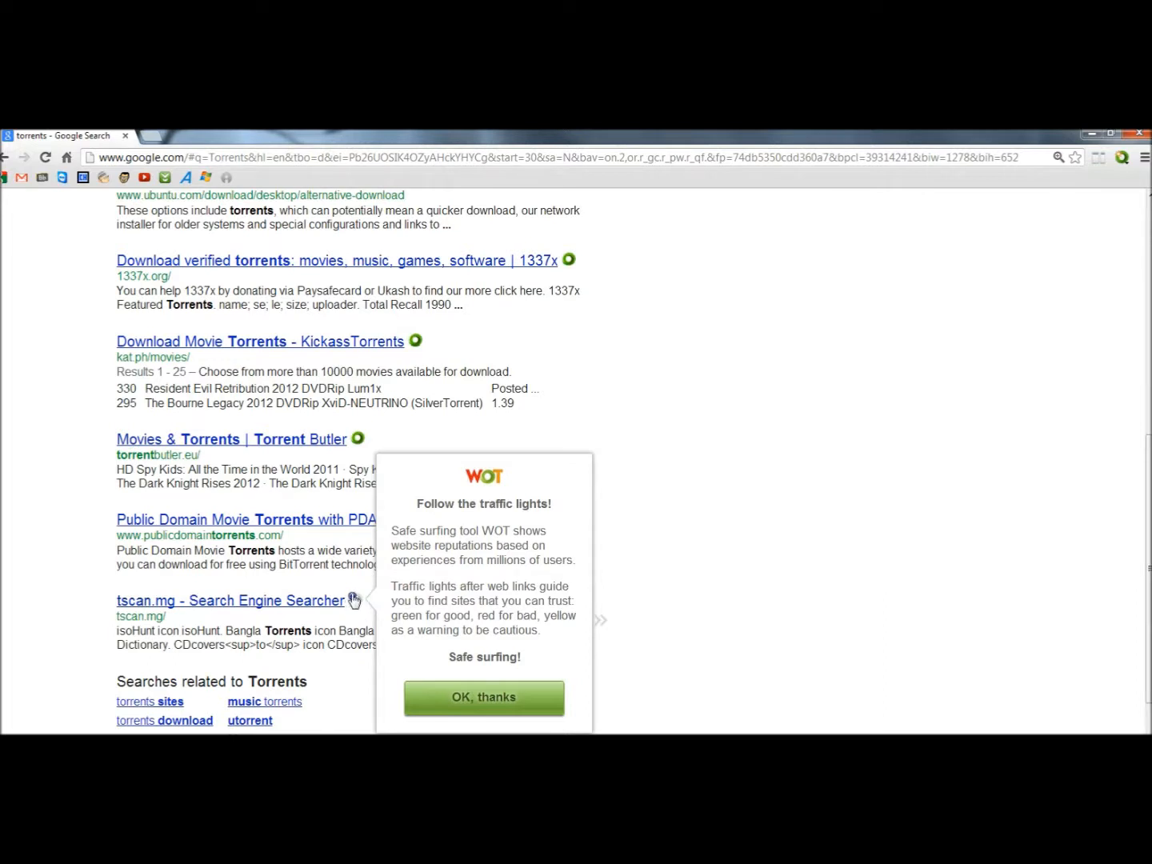
pyautogui.moveTo(356, 602)
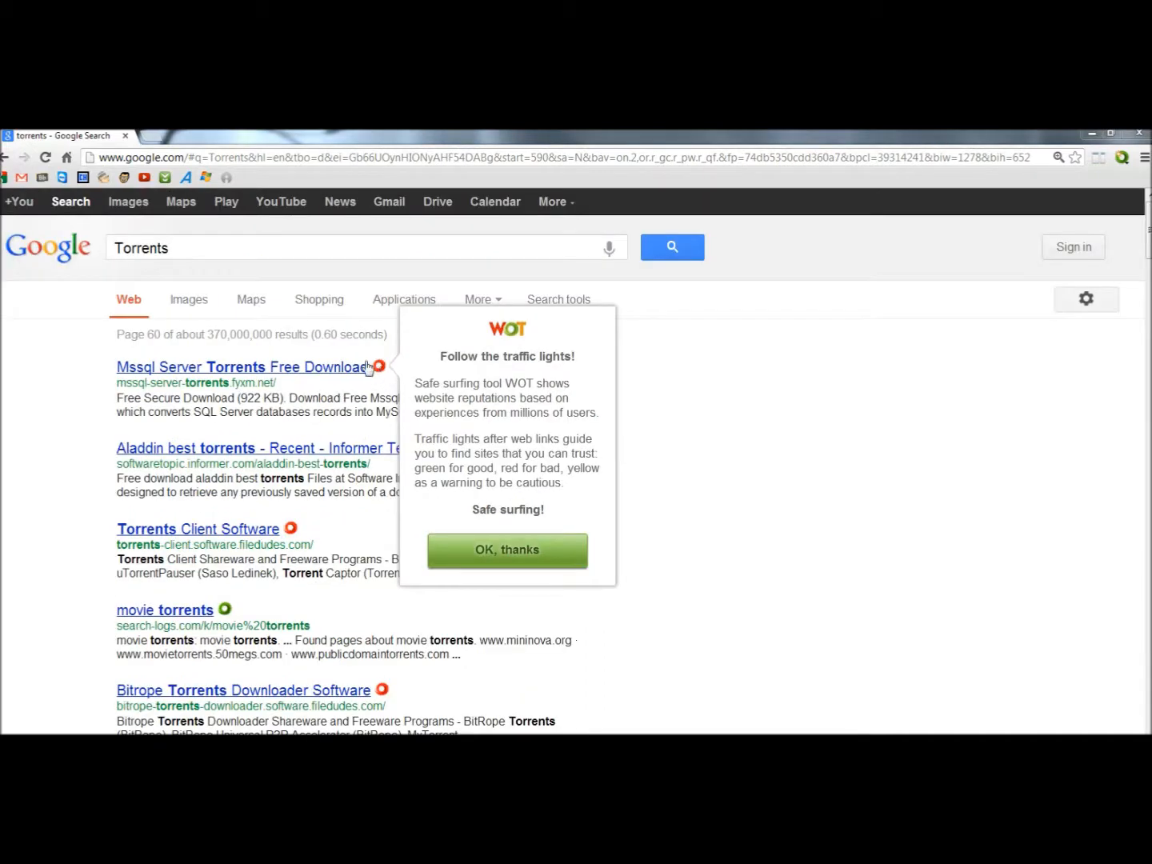
pyautogui.moveTo(376, 366)
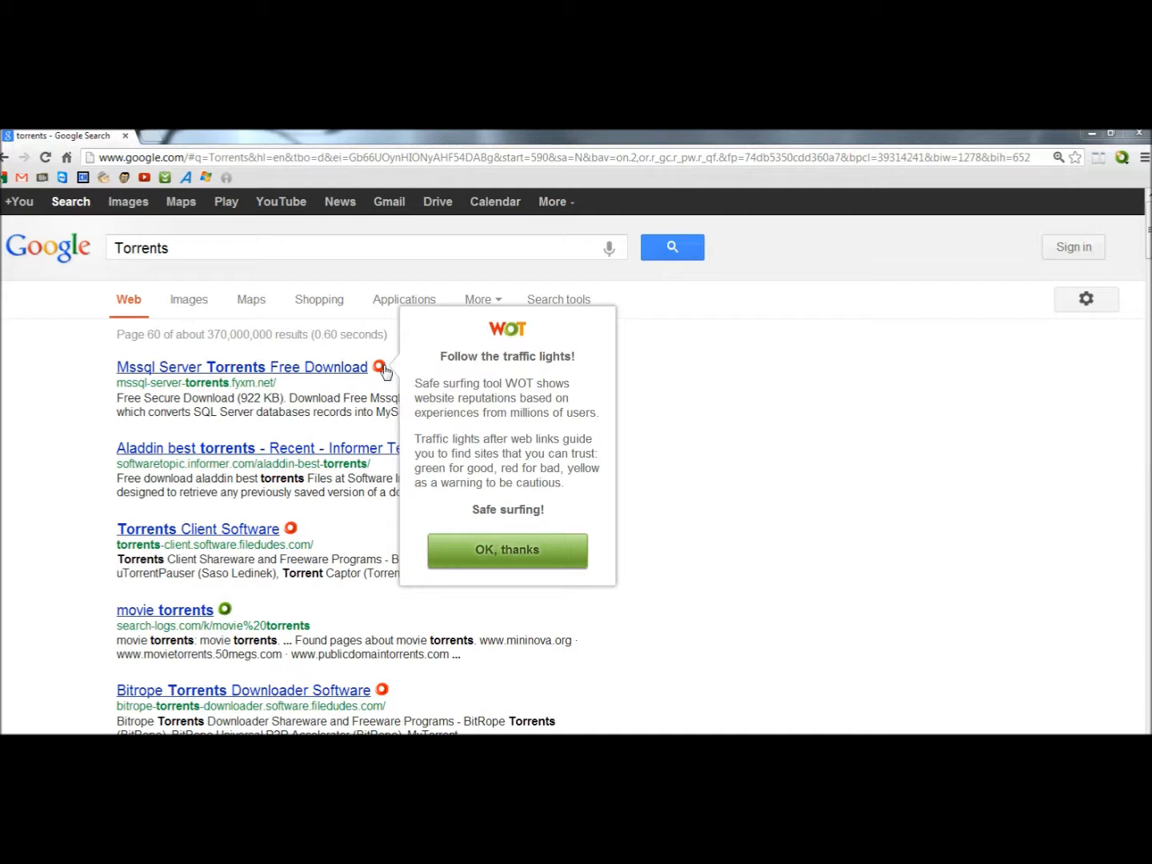
pyautogui.moveTo(1030, 262)
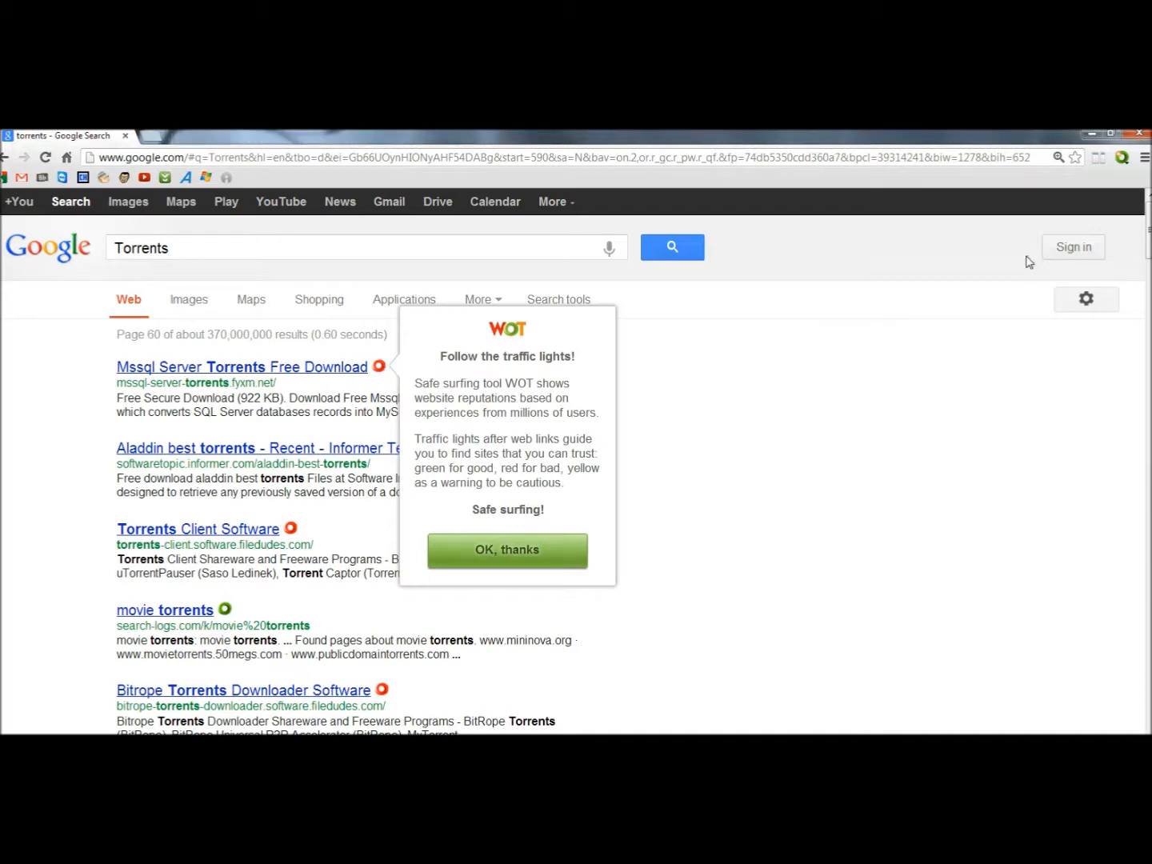
pyautogui.click(1147, 157)
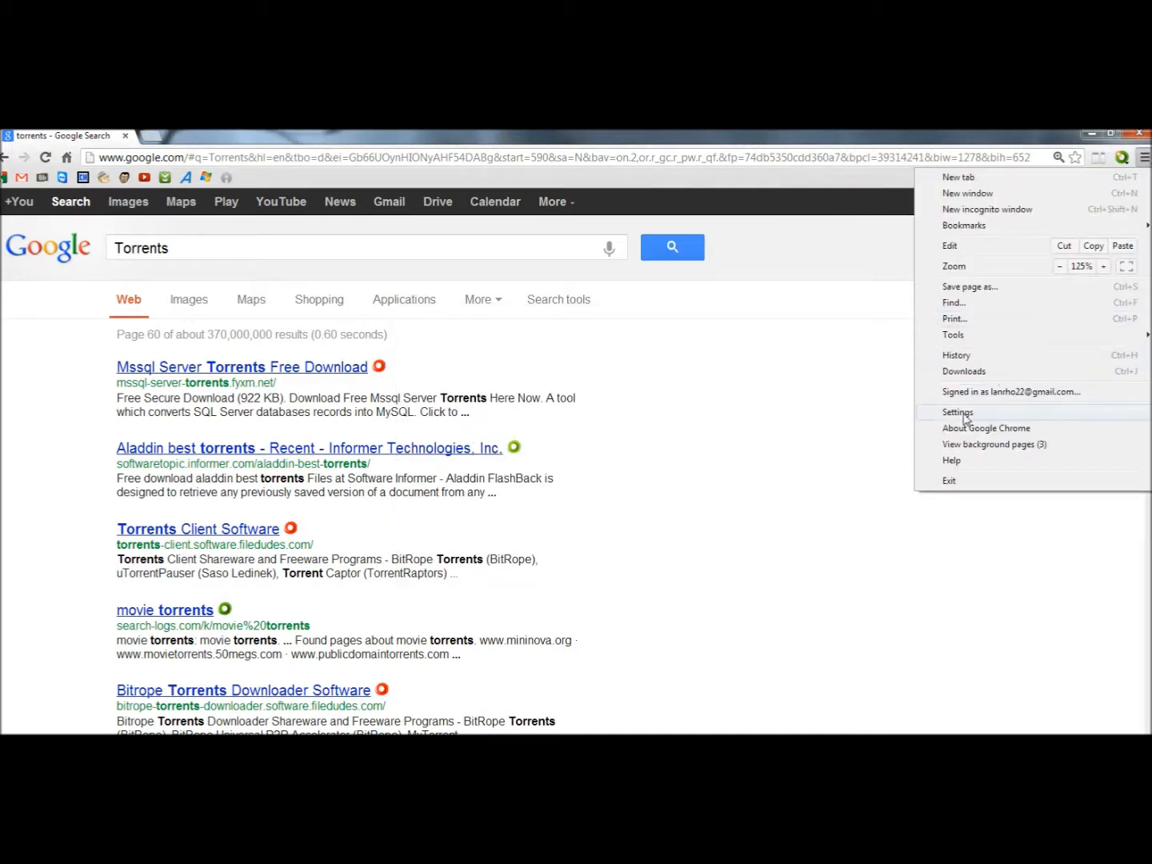
# - Show the Extensions page listing WOT 1.3.12, then open the Chrome Web Store extensions
pyautogui.click(957, 412)
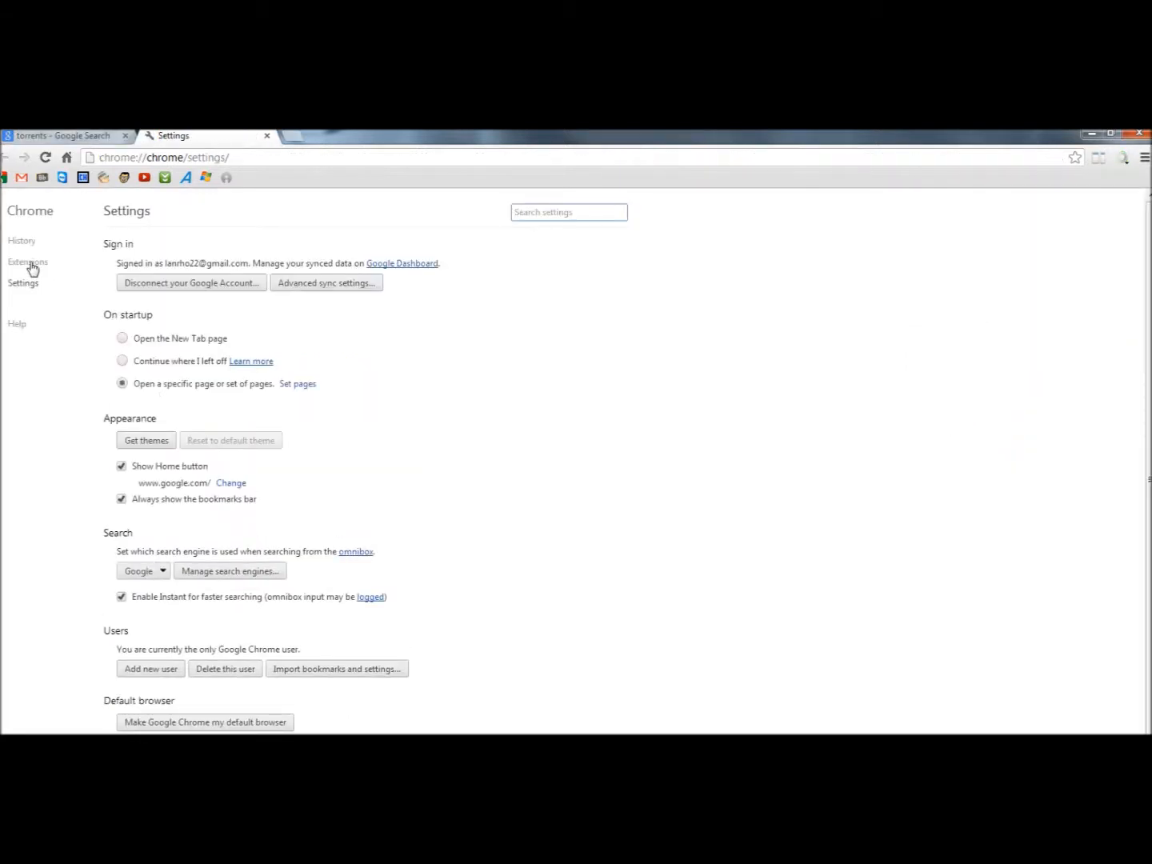
pyautogui.click(27, 262)
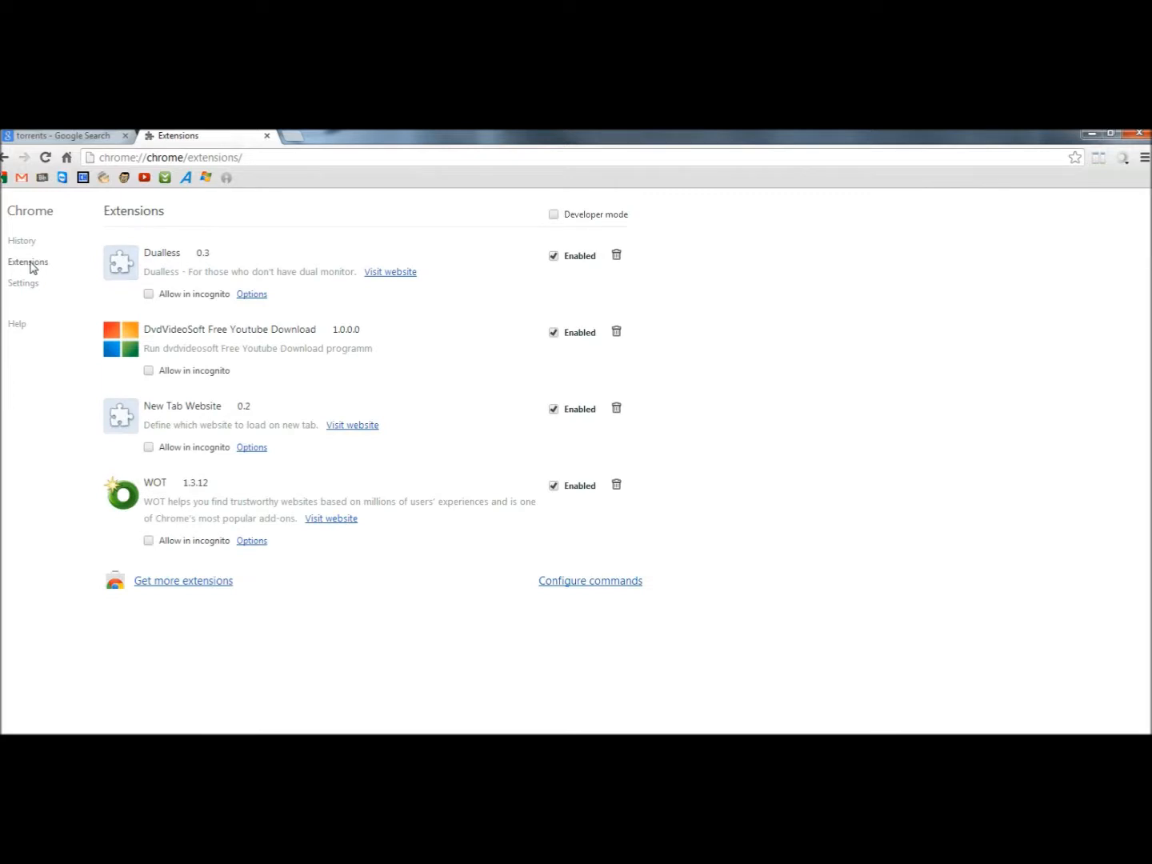
pyautogui.moveTo(163, 501)
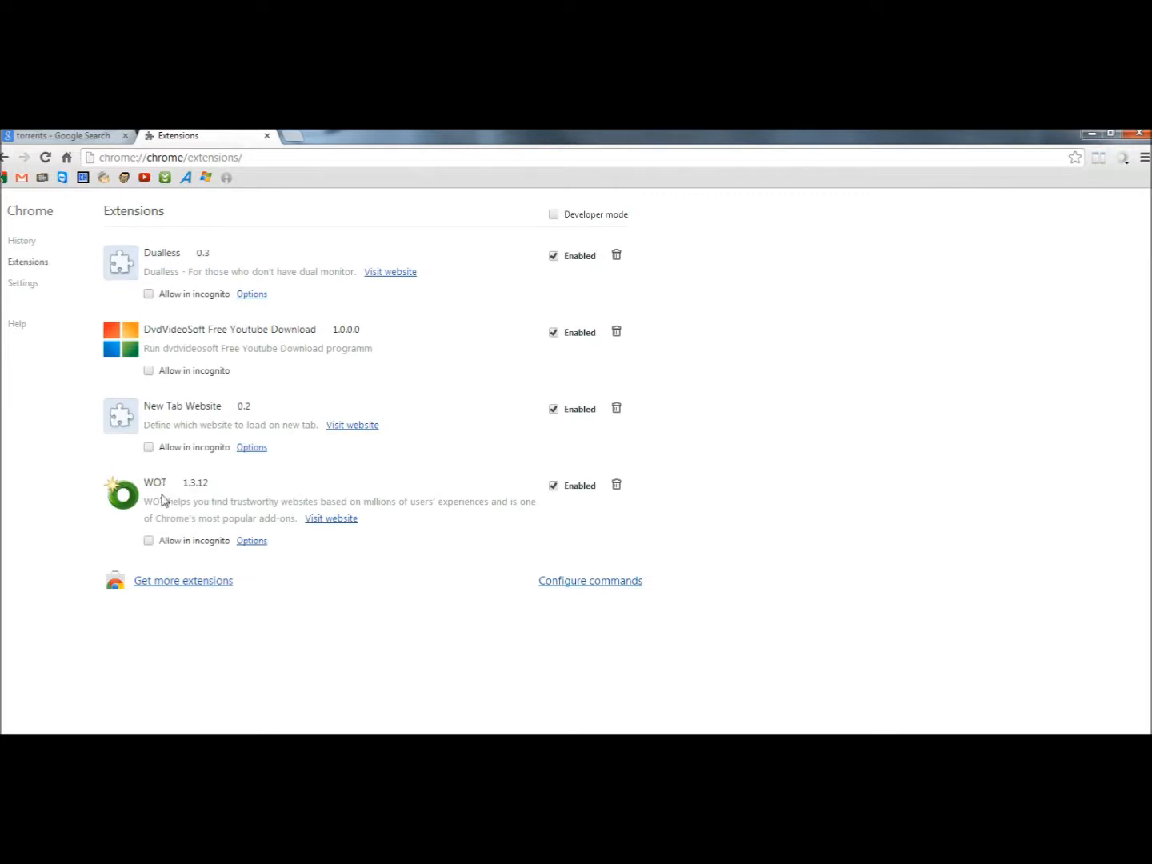
pyautogui.moveTo(157, 540)
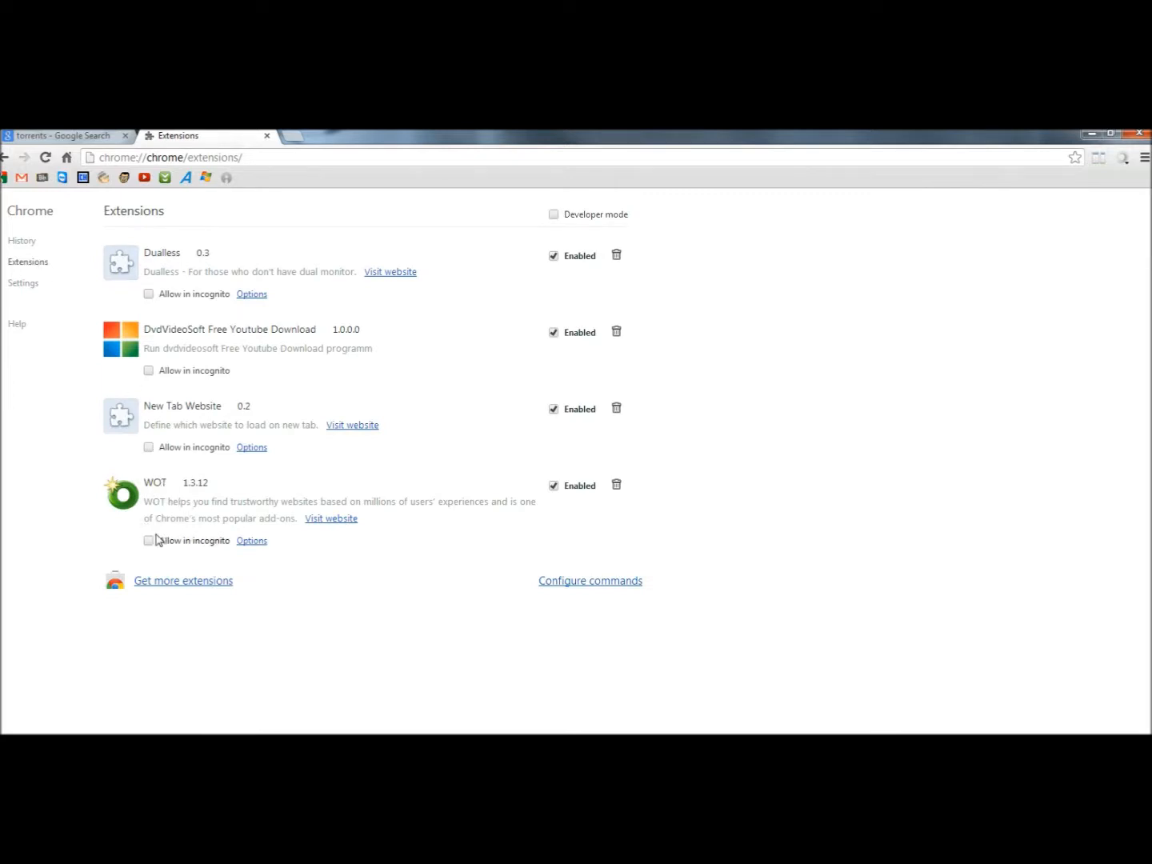
pyautogui.moveTo(146, 590)
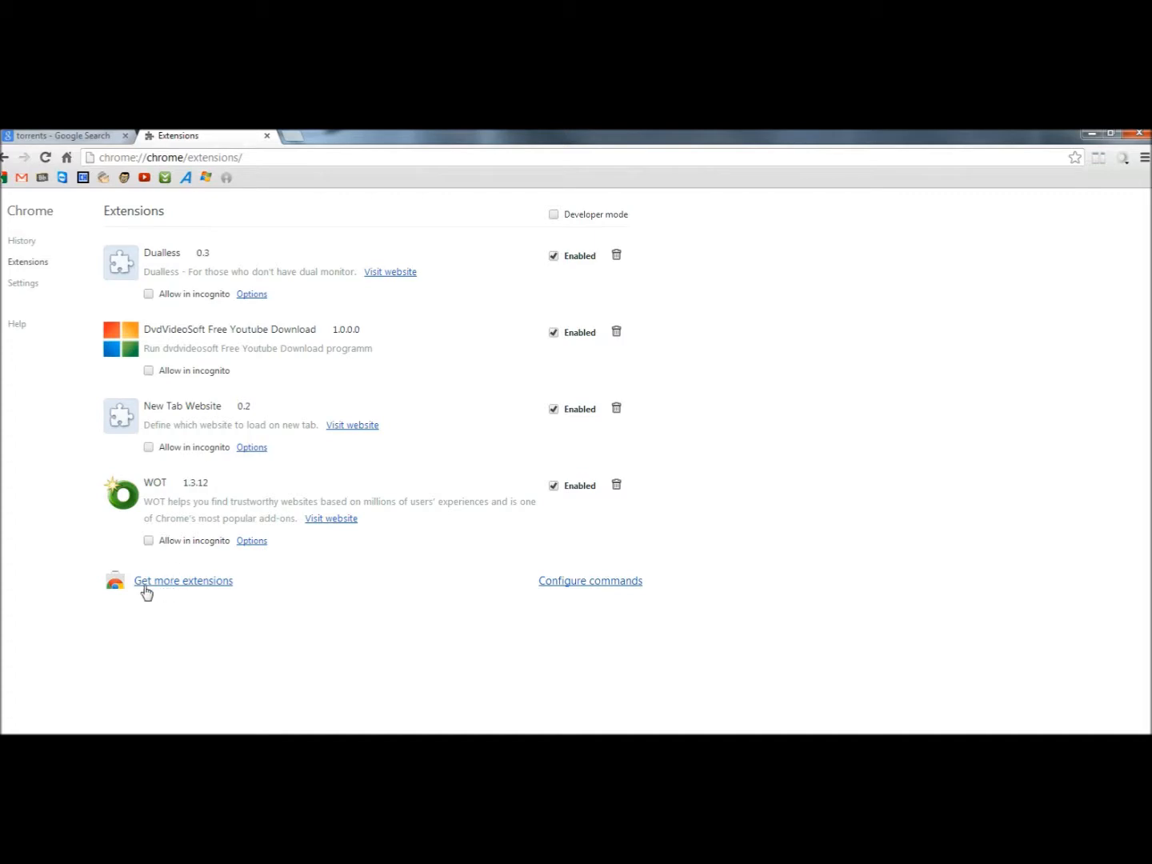
pyautogui.moveTo(193, 589)
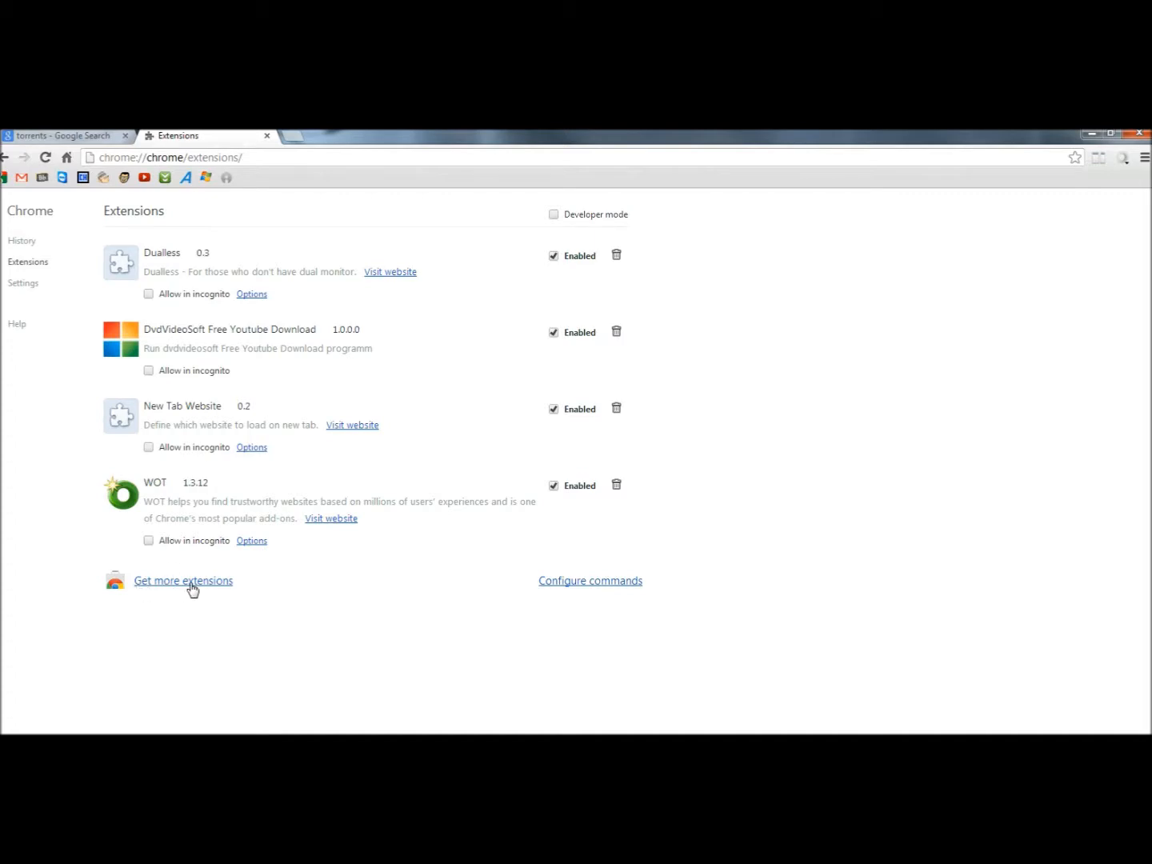
pyautogui.click(182, 580)
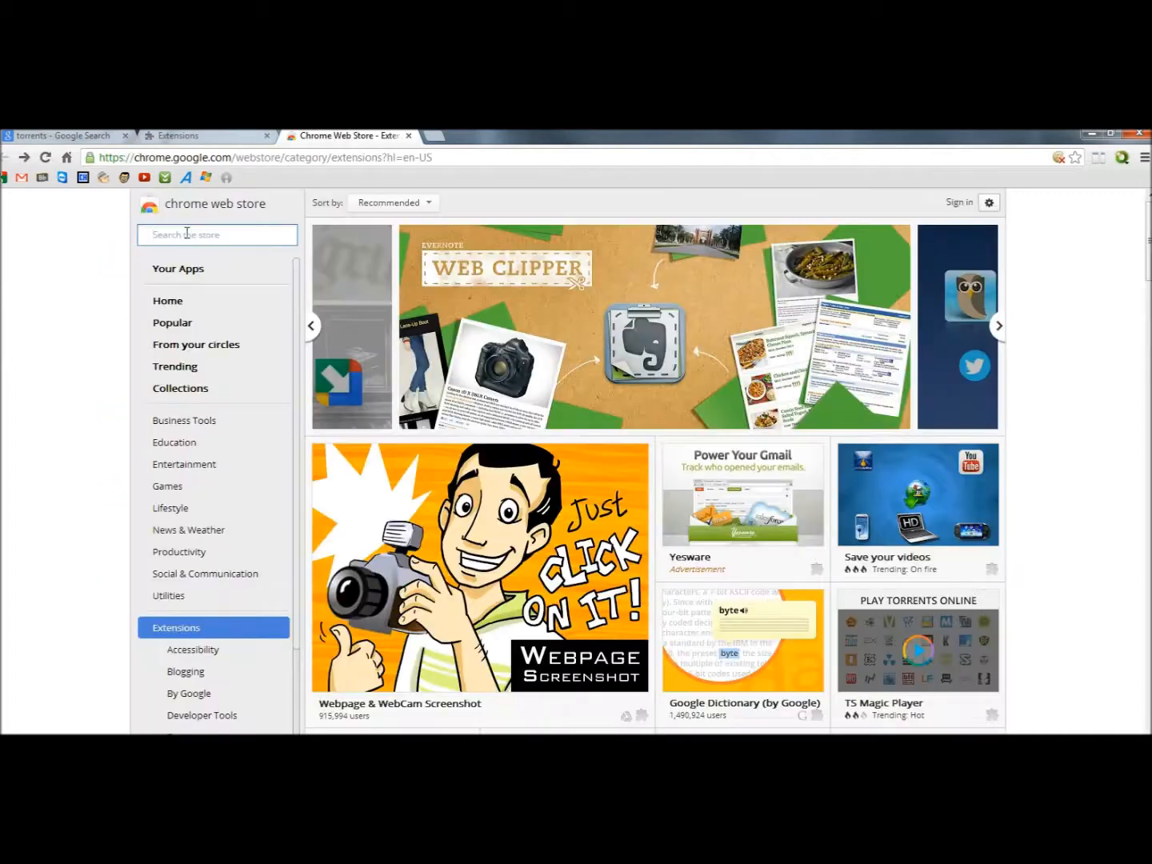
# - Search the store for 'wot', showing WOT marked as already installed
pyautogui.write('wot')
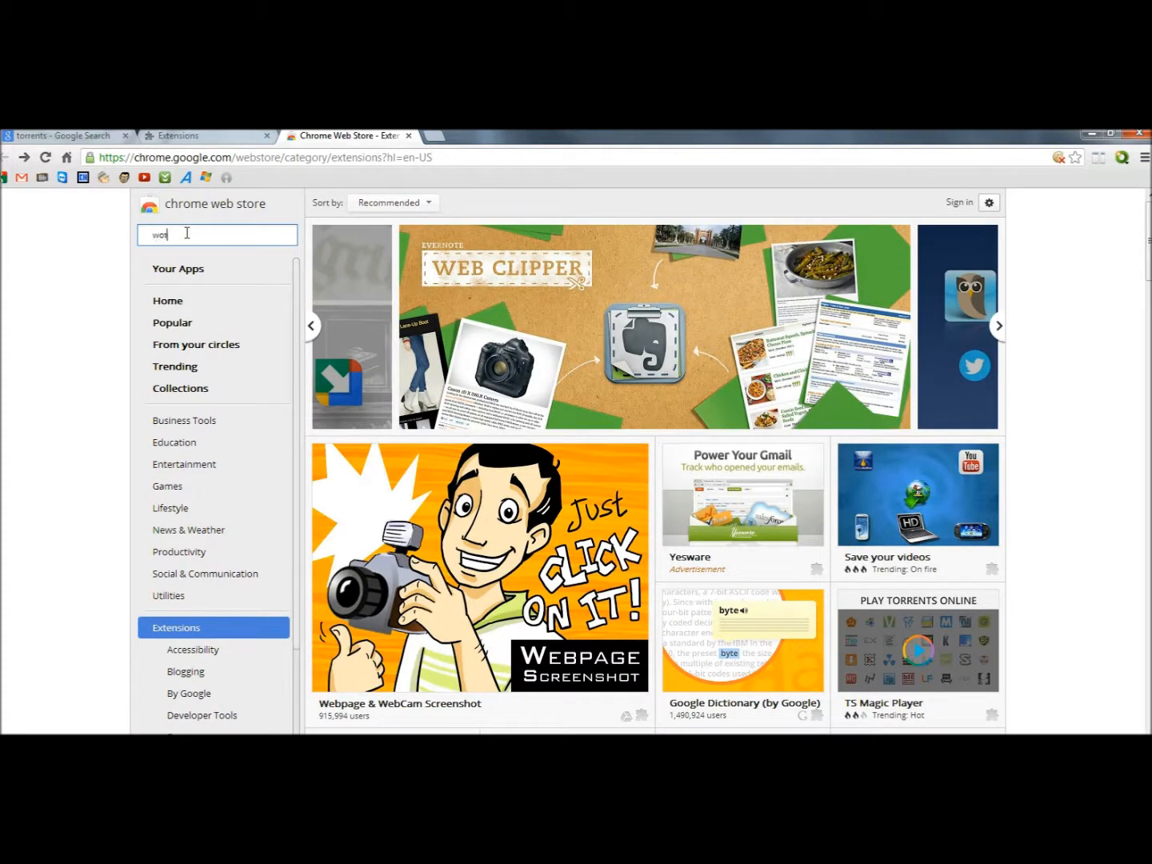
pyautogui.press('Return')
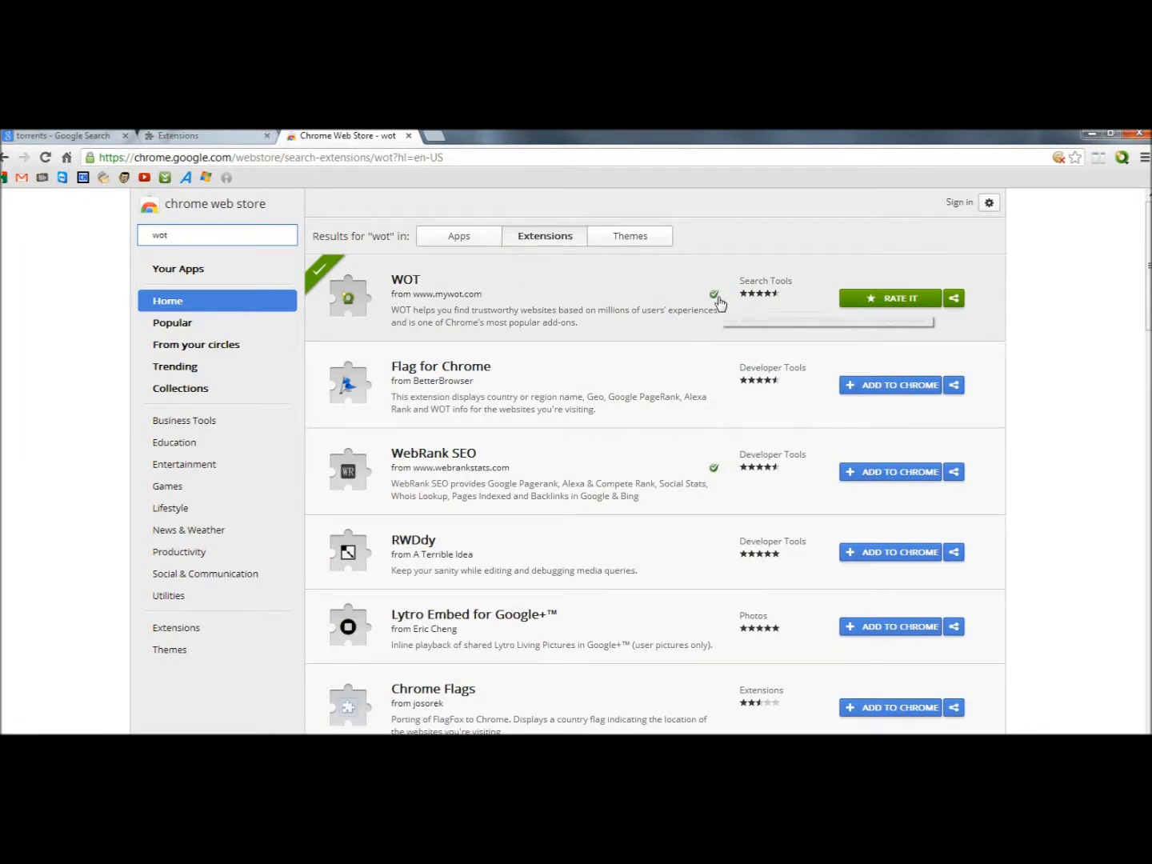
pyautogui.click(891, 384)
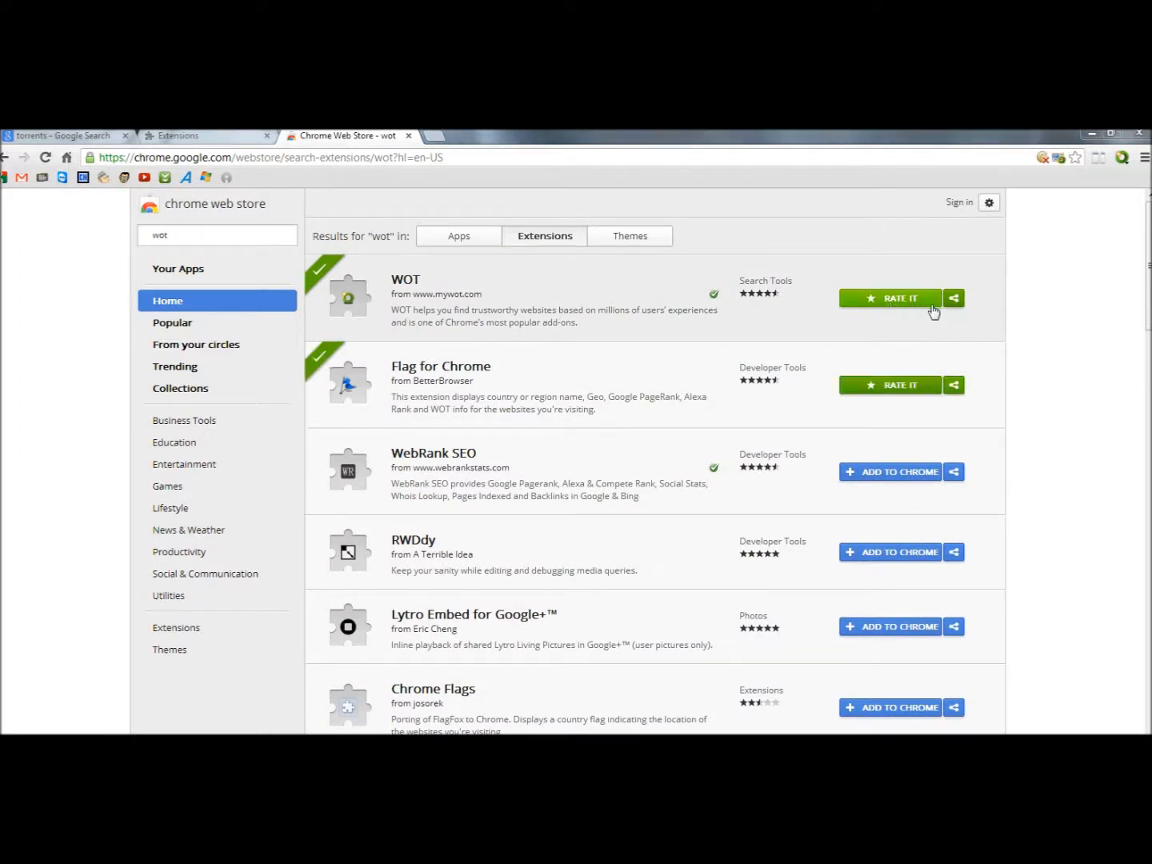
pyautogui.moveTo(910, 312)
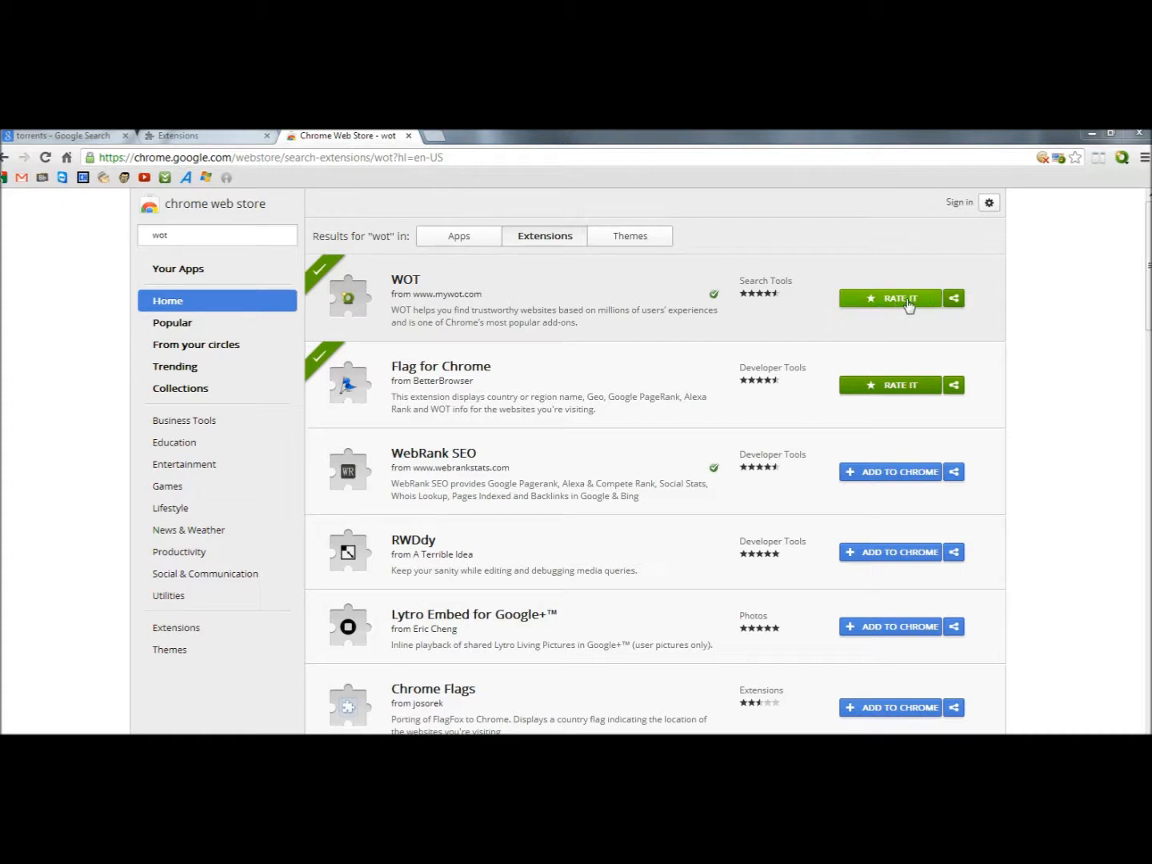
pyautogui.moveTo(388, 218)
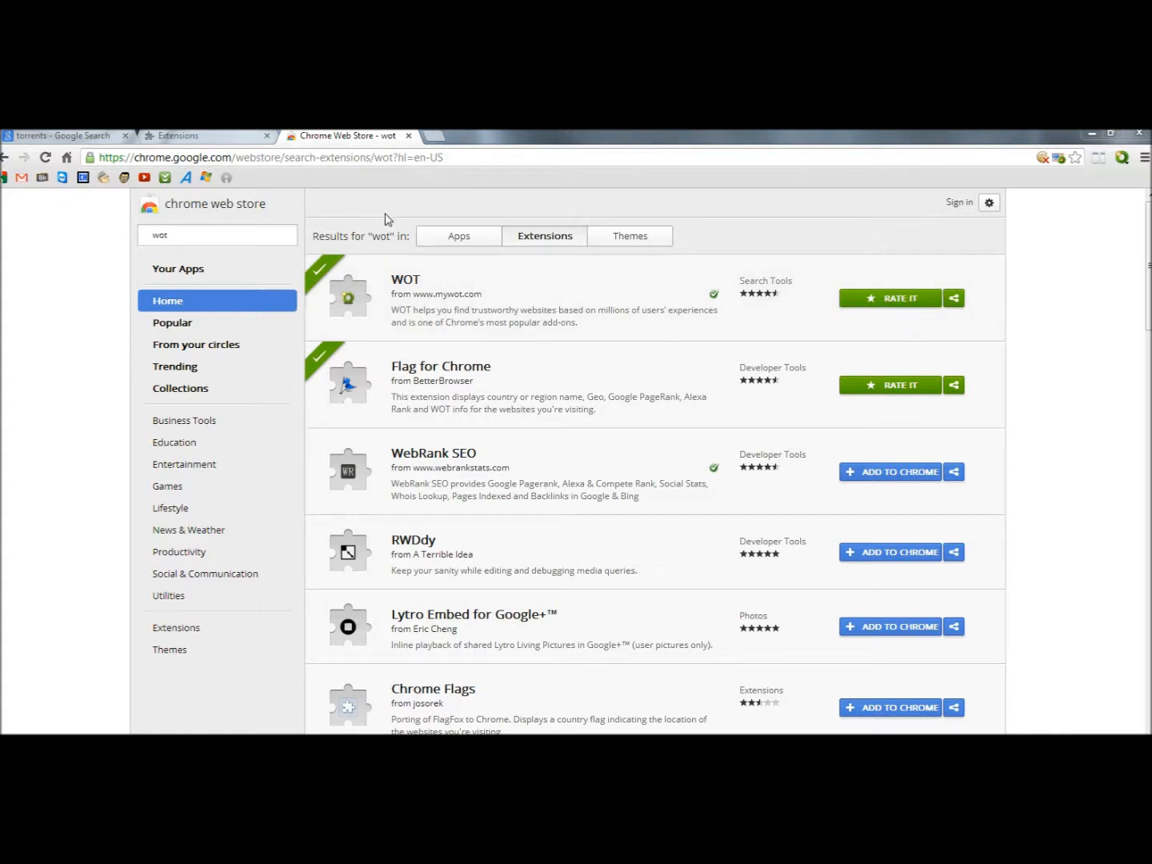
pyautogui.moveTo(1121, 184)
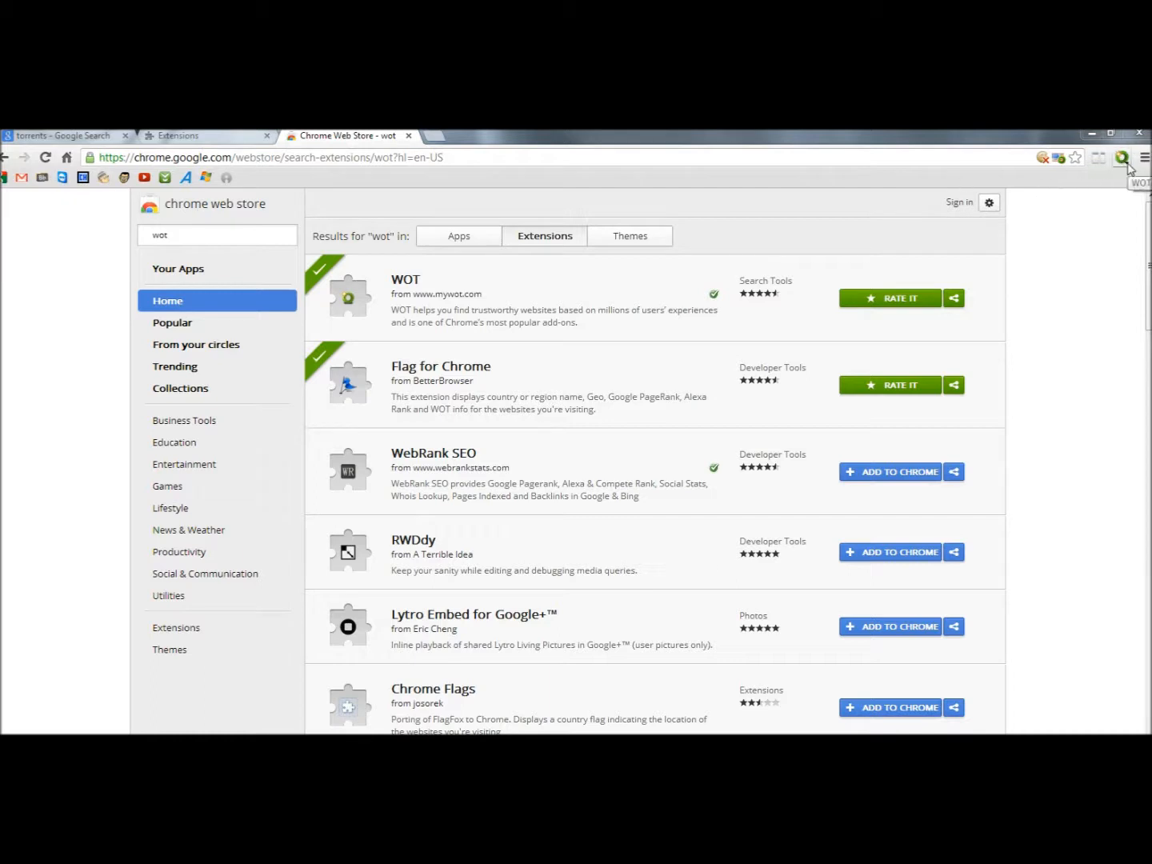
# - Rate chrome.google.com good for trustworthiness and excellent for the other three, then close the WOT popup
pyautogui.click(1124, 157)
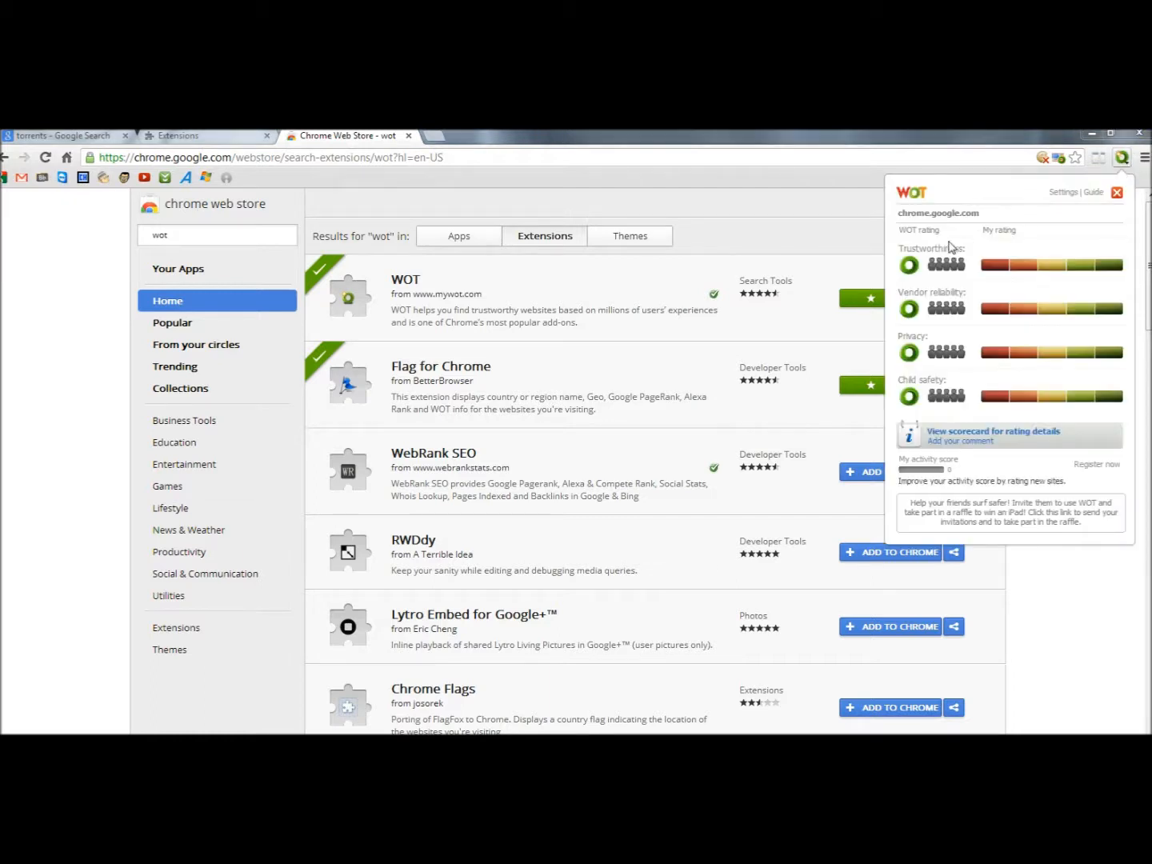
pyautogui.moveTo(1071, 282)
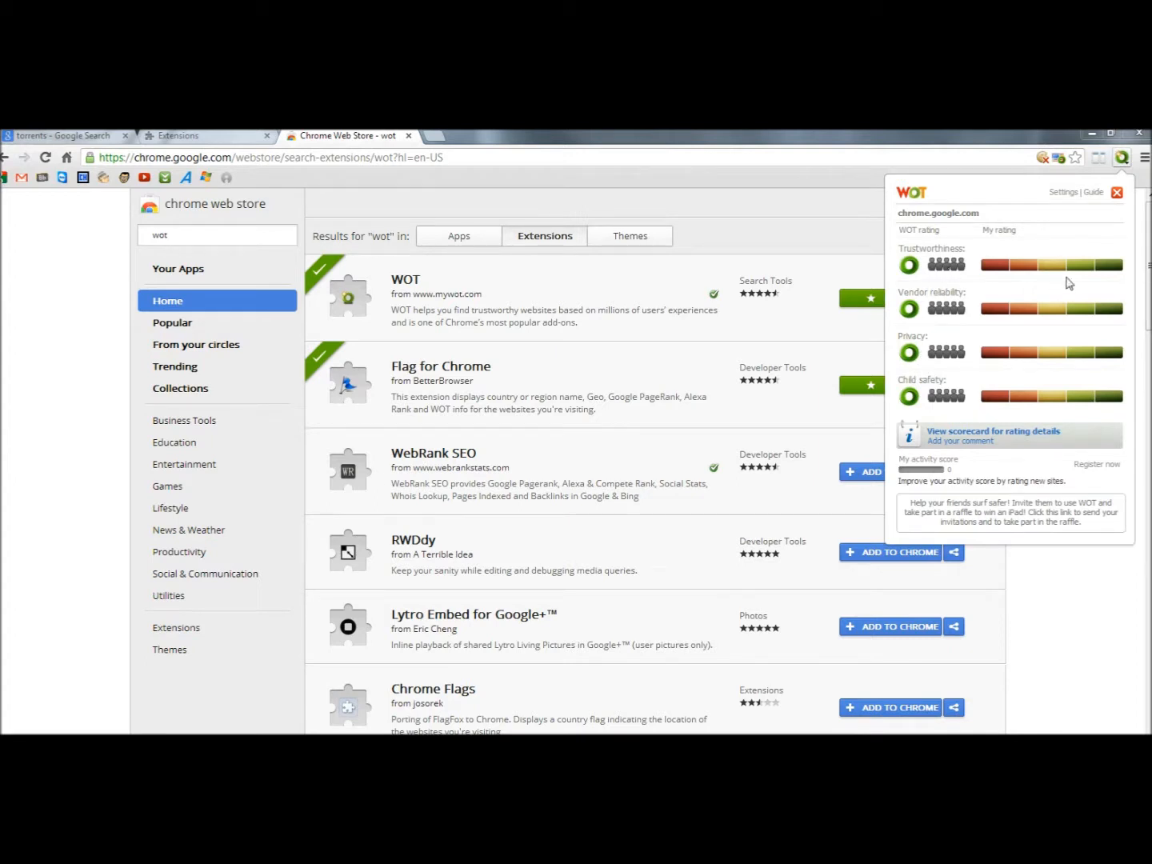
pyautogui.moveTo(1076, 271)
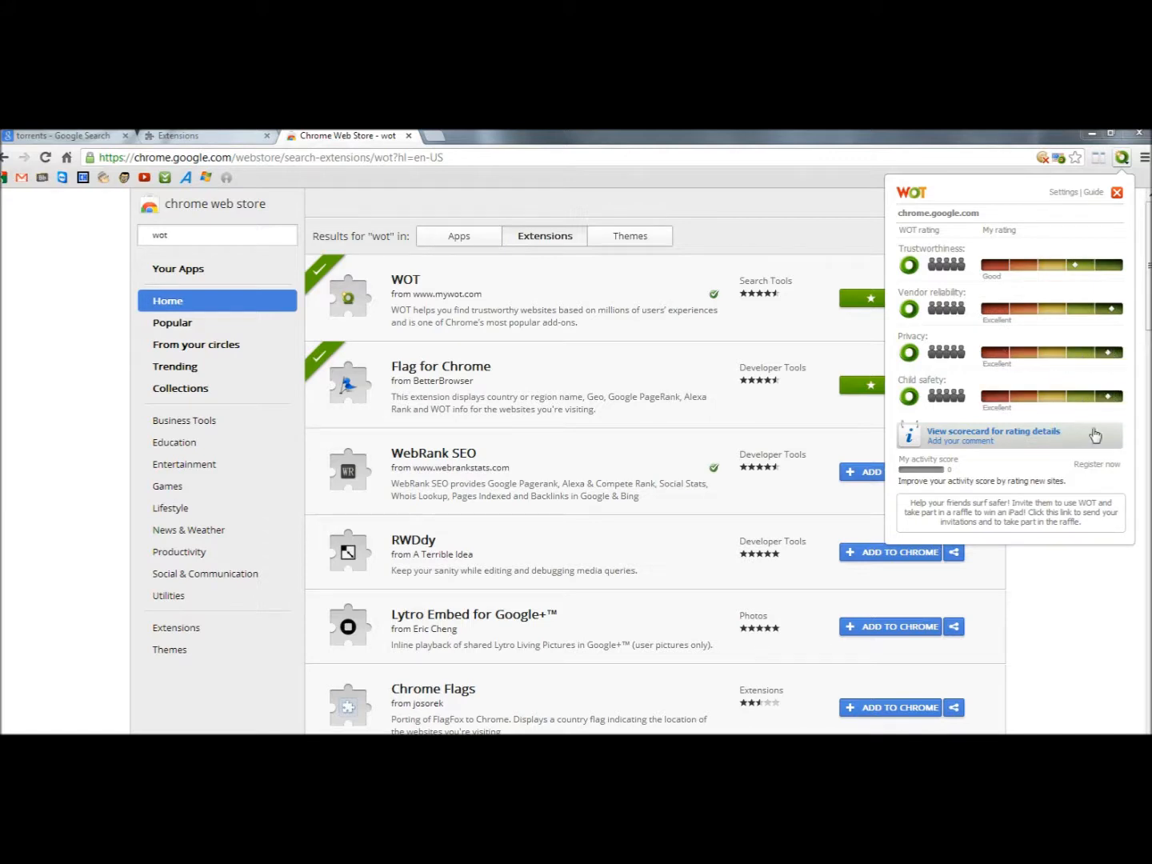
pyautogui.click(1117, 192)
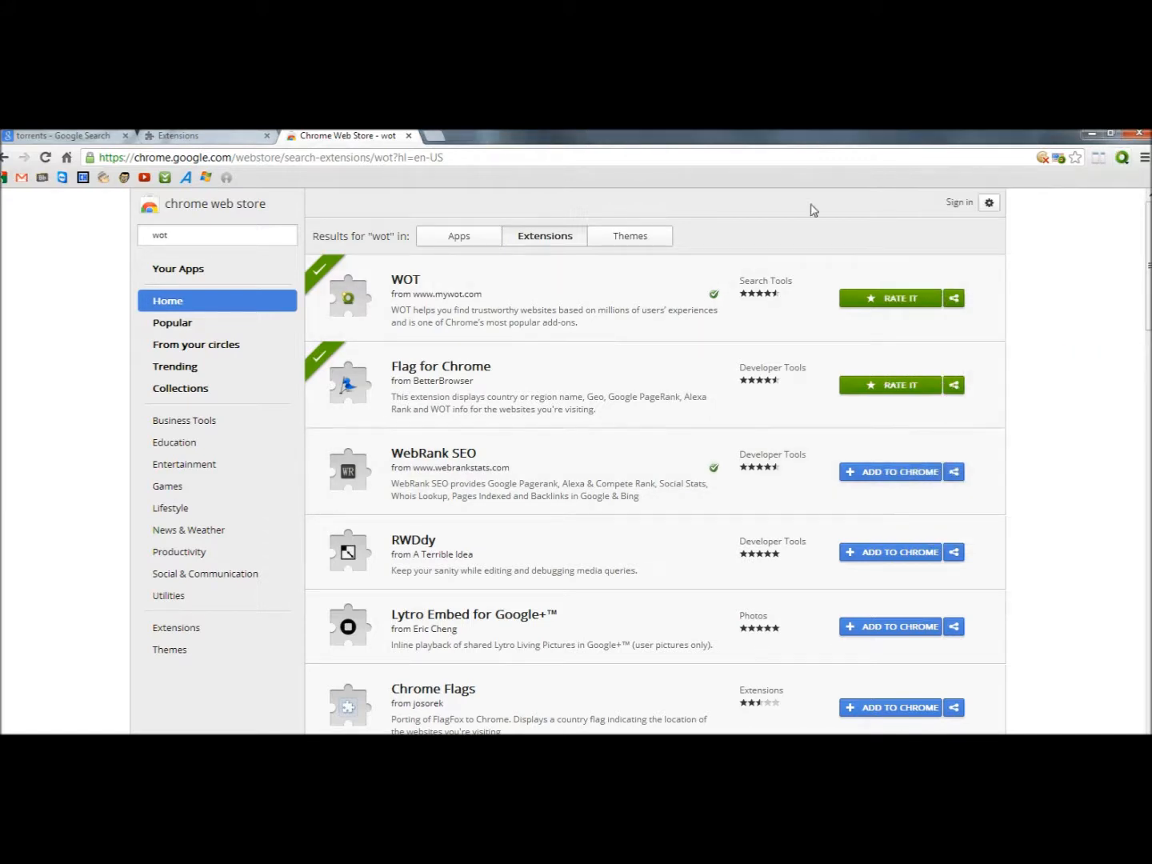
pyautogui.moveTo(1020, 552)
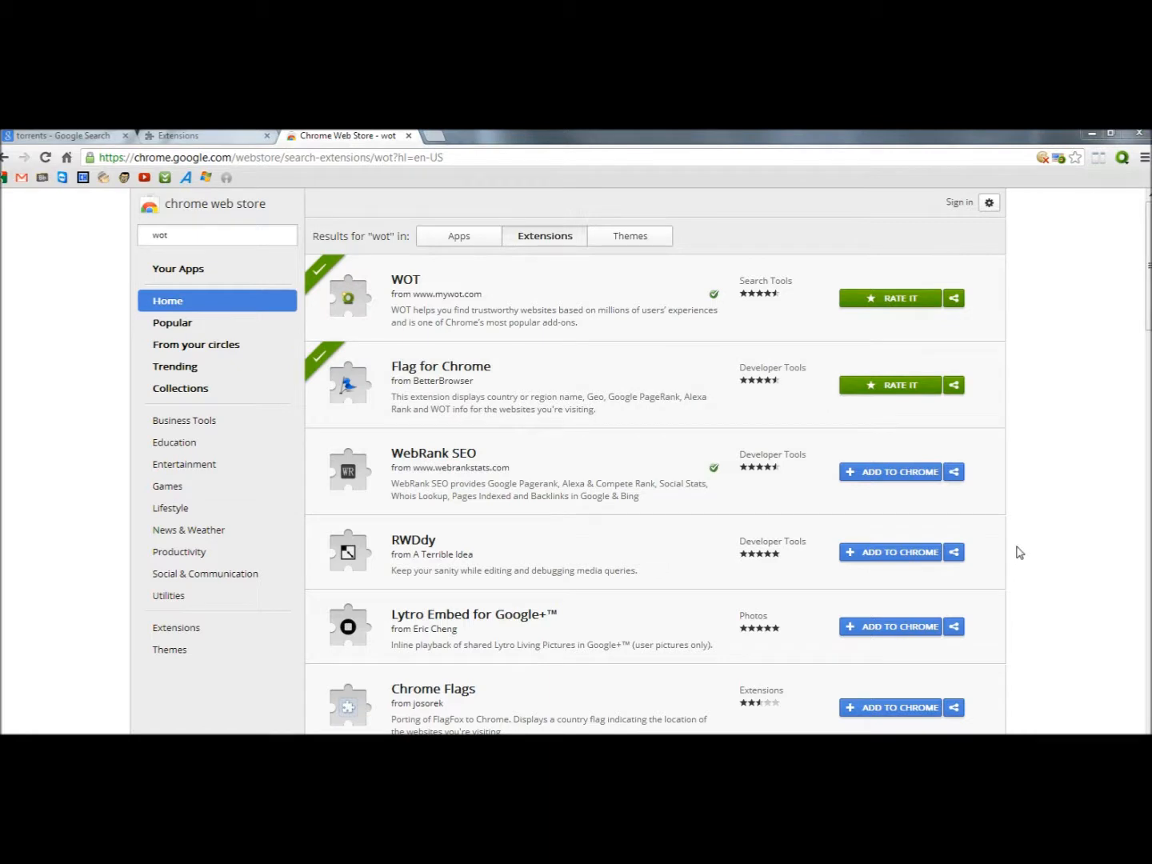